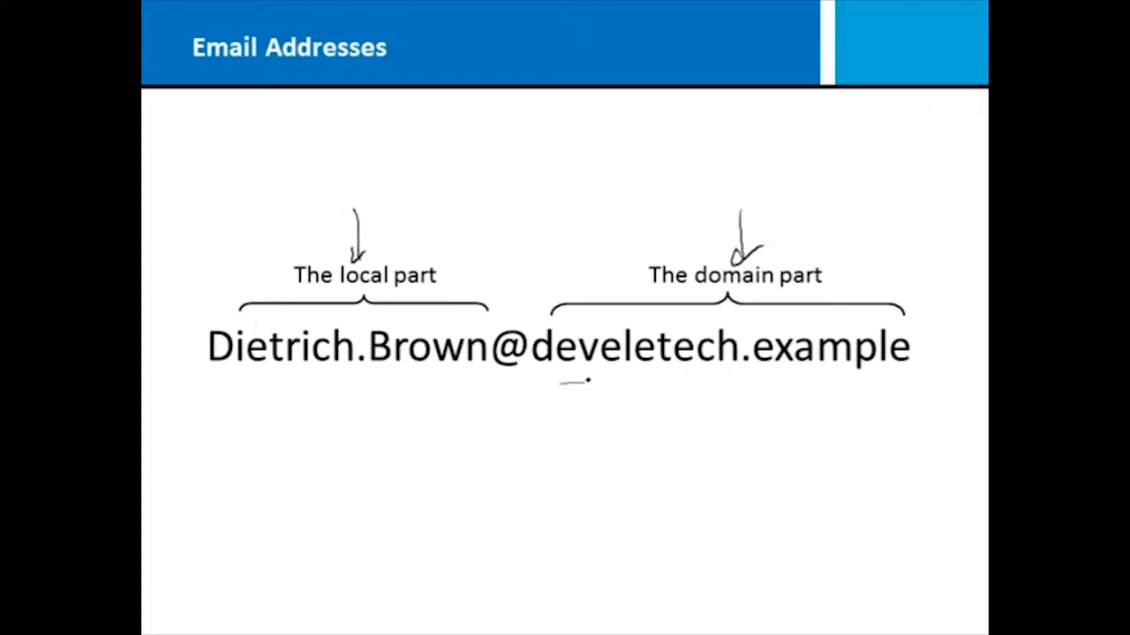
Step: Draw an ink underline beneath the domain part of the example email address
left_click_drag(582, 381, 905, 369)
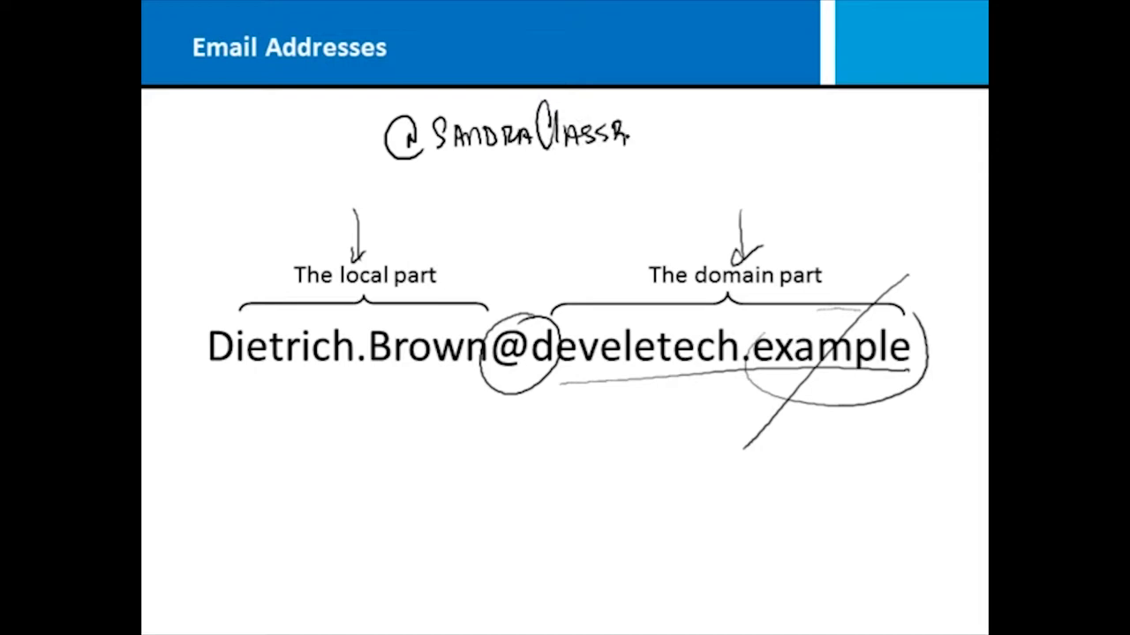
Step: Handwrite the classroom domain ending in '.com' at the top of the slide
type("OOM.")
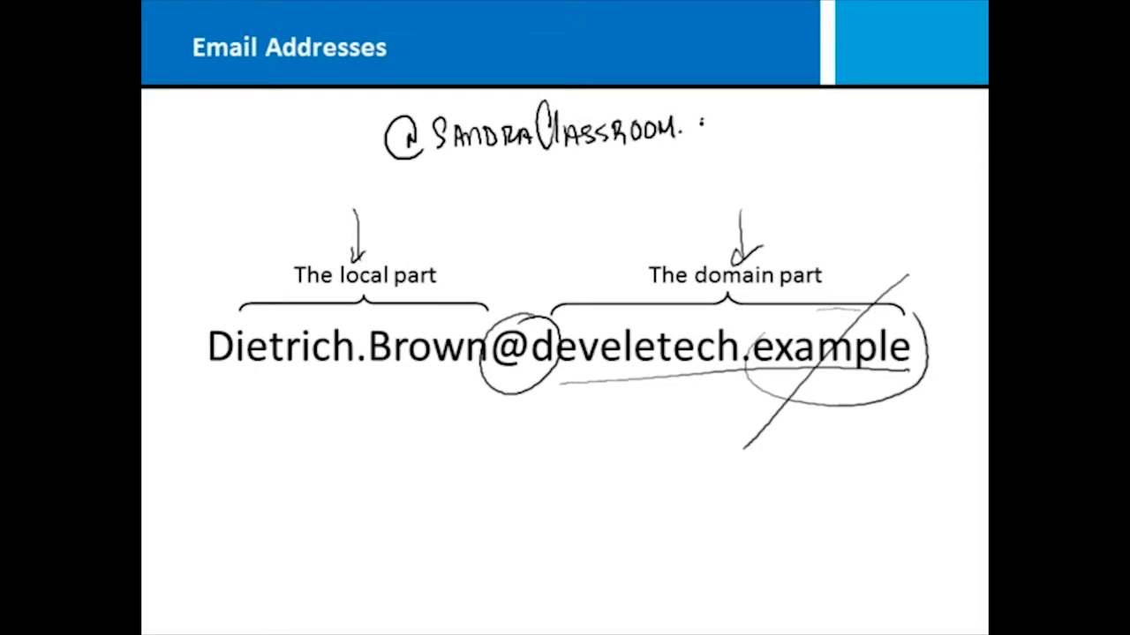
type("com")
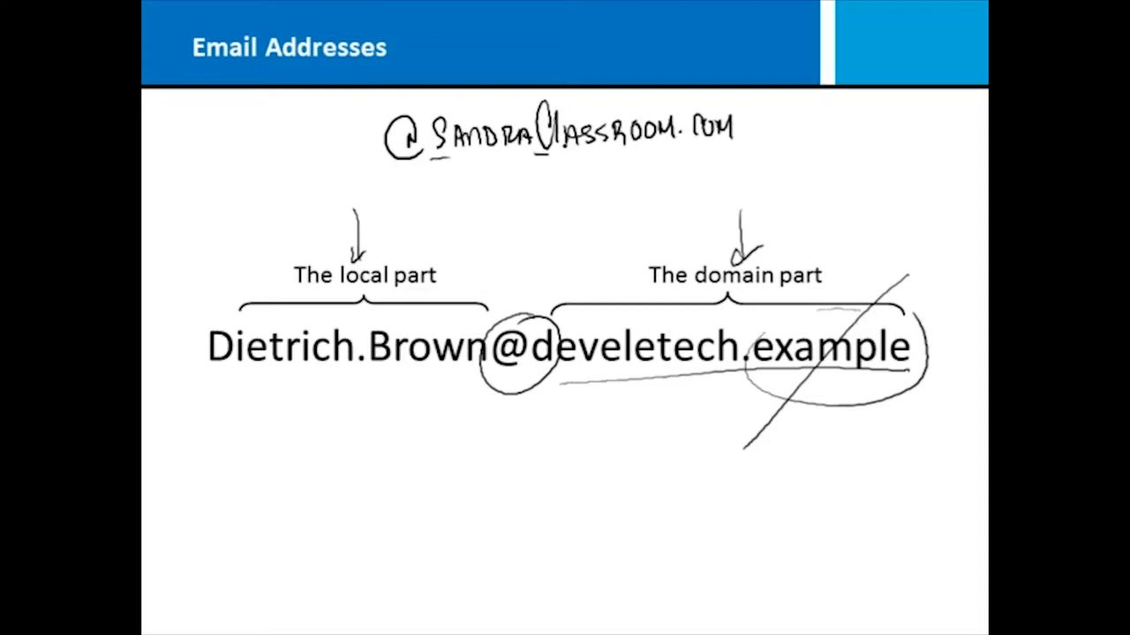
left_click_drag(467, 203, 508, 185)
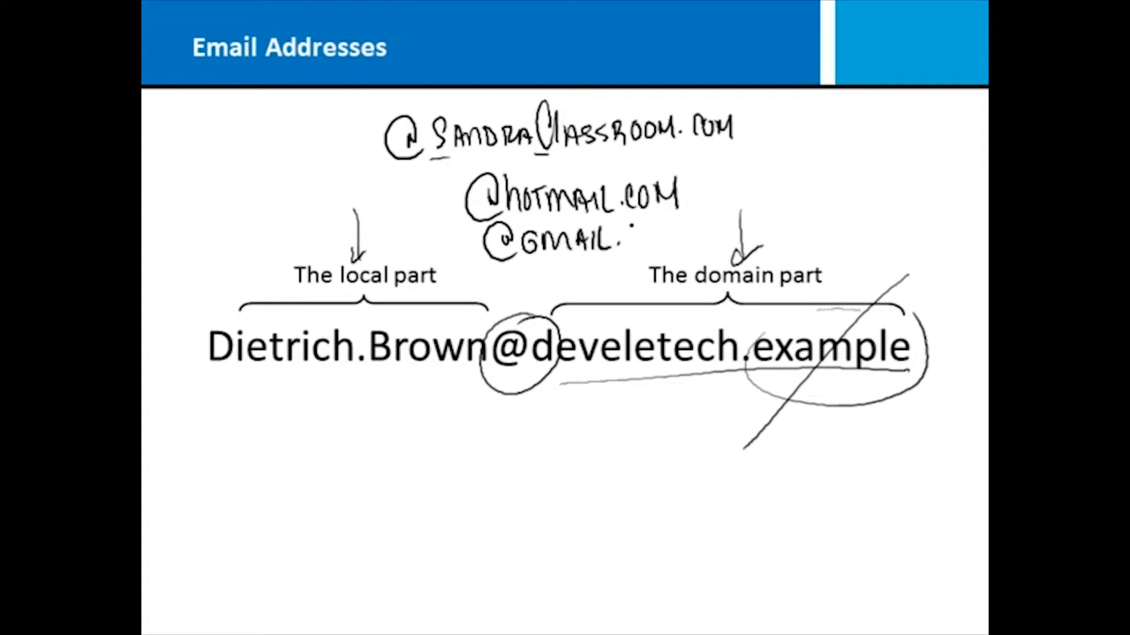
type(".COM")
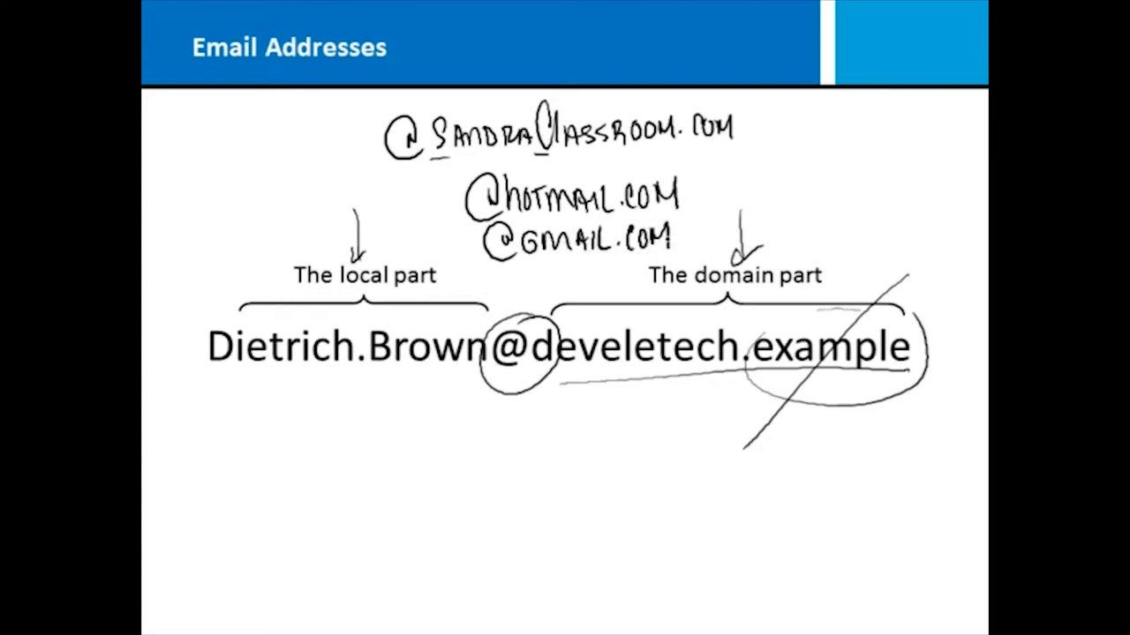
left_click_drag(155, 183, 397, 166)
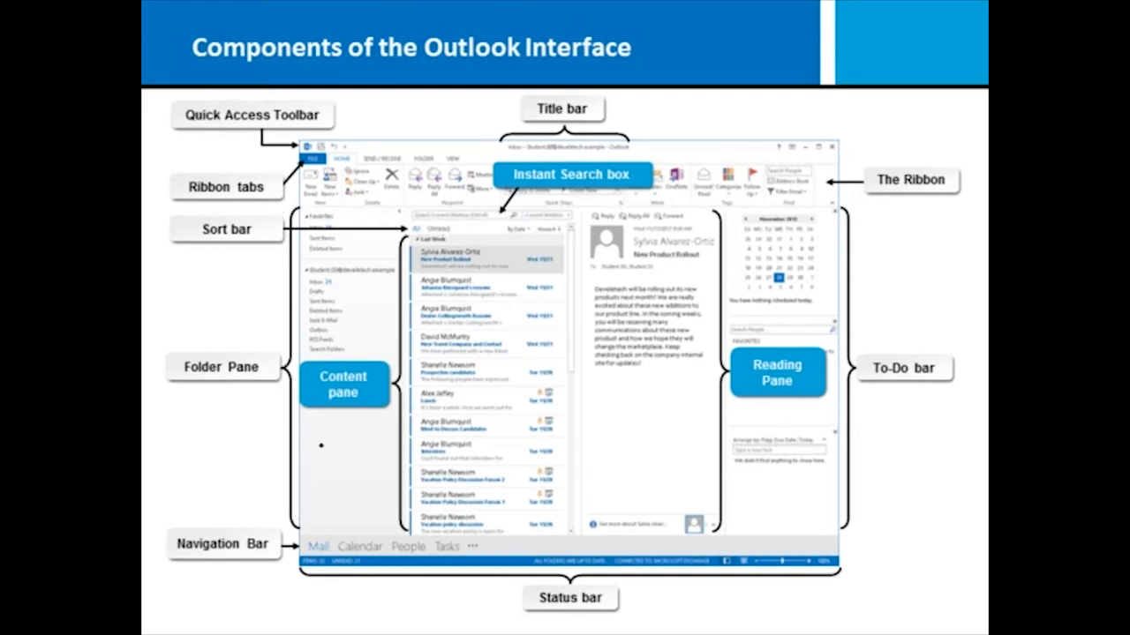
left_click_drag(340, 202, 322, 495)
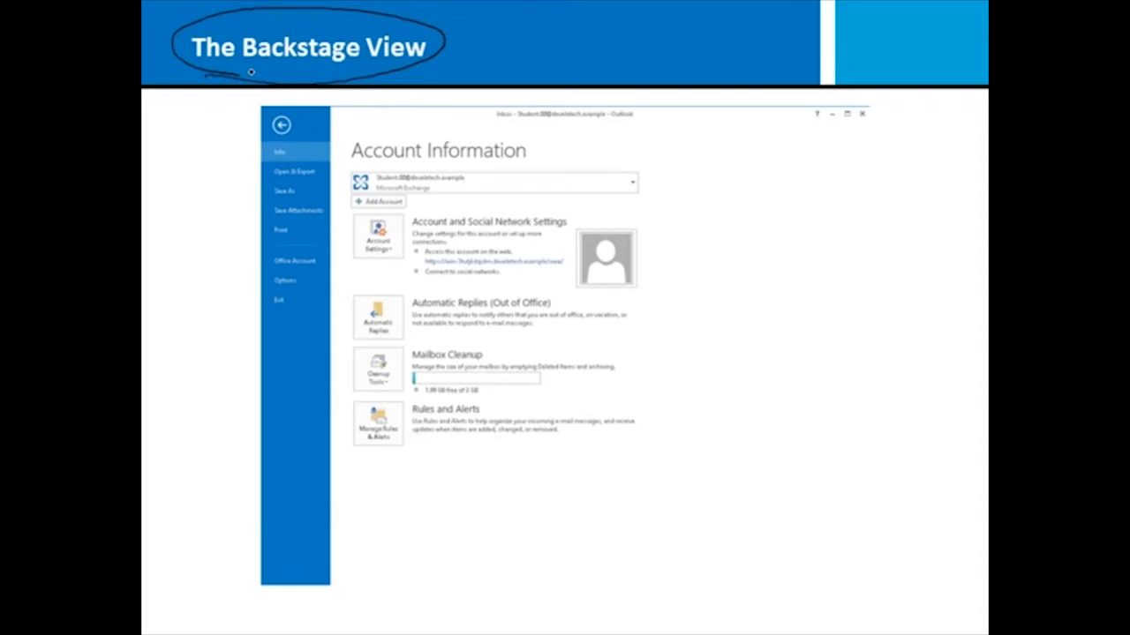
mouse_move(544, 182)
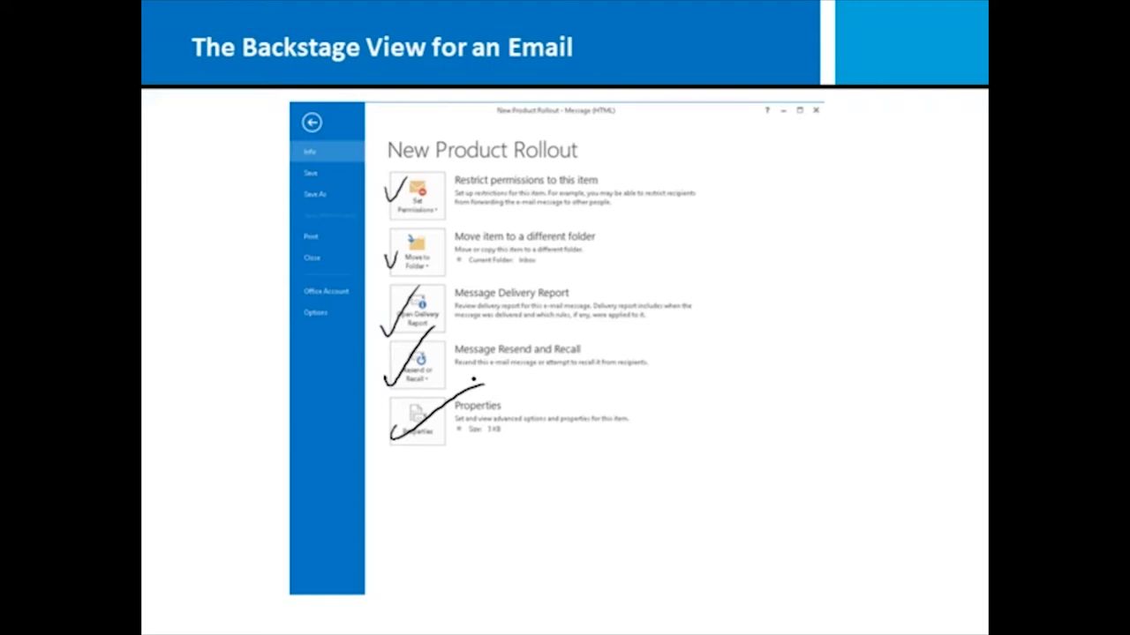
Step: Advance from the ticked Backstage View slide to The Mail Workspace slide
left_click(311, 122)
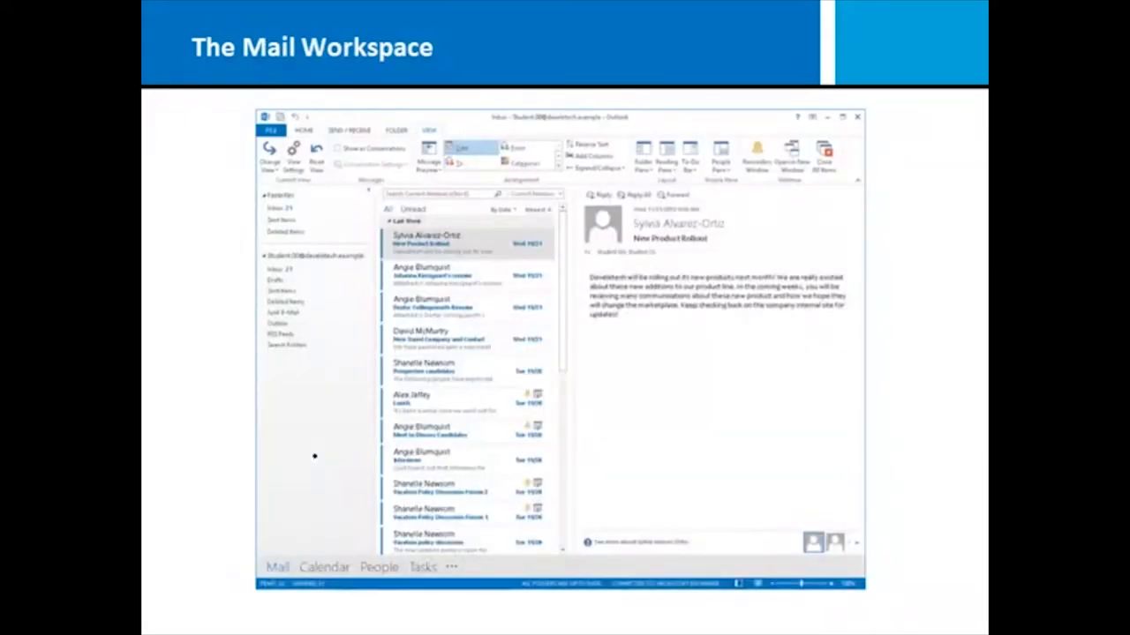
Step: Advance the show to the Read and Unread Messages slide
left_click(277, 566)
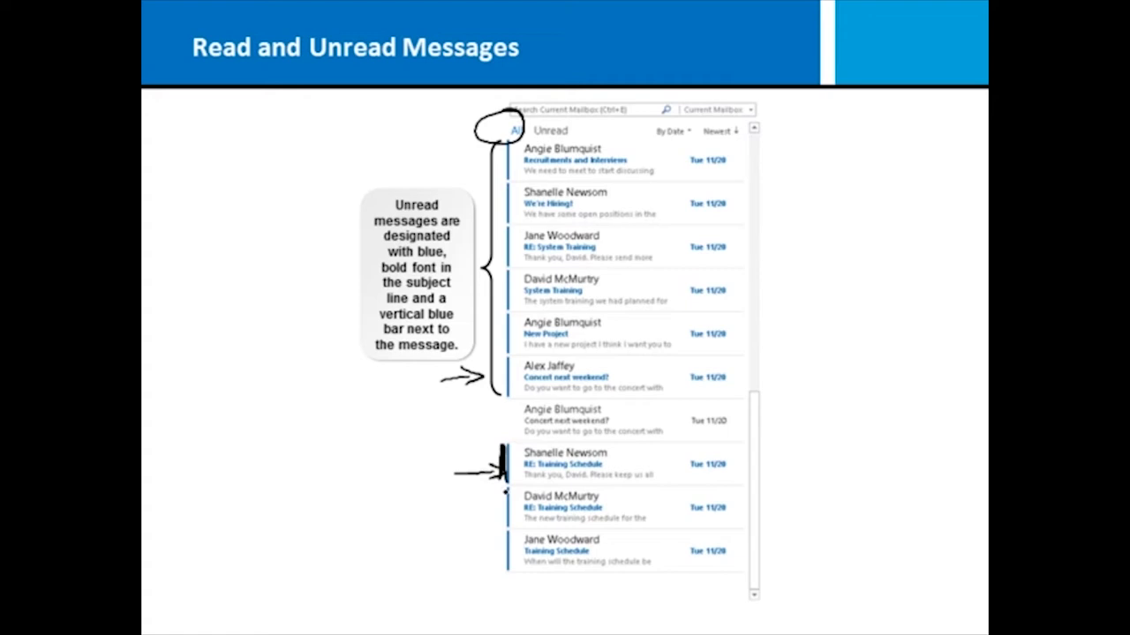
Step: Advance the show to the Calendar Workspace slide
left_click(331, 573)
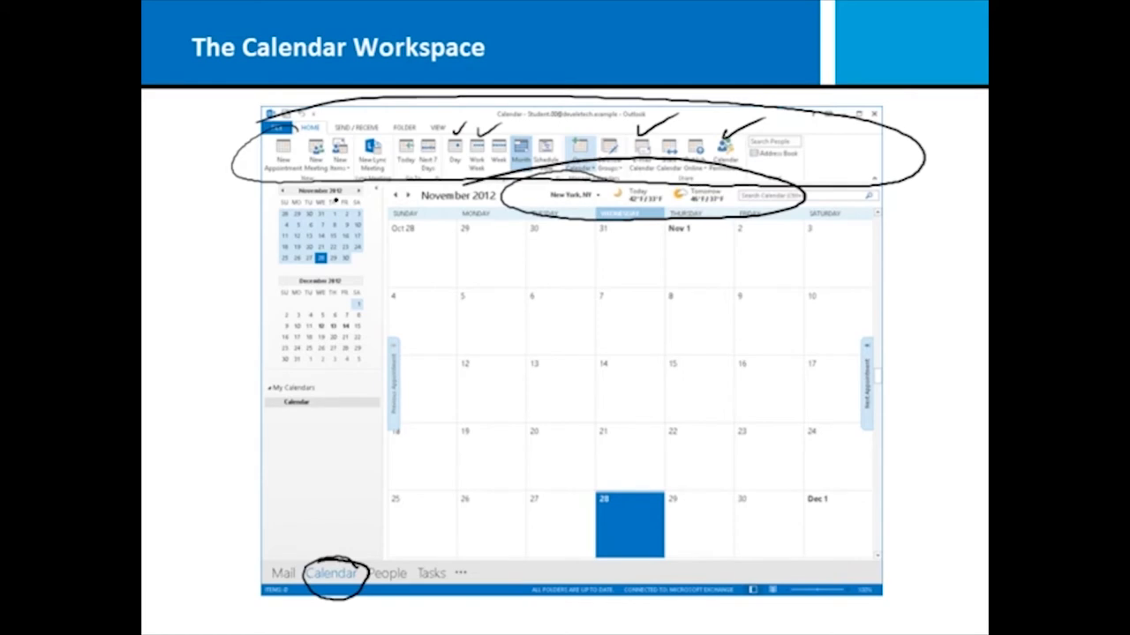
Step: Move to the People Workspace slide, then on to Additional Outlook Tools
left_click(377, 568)
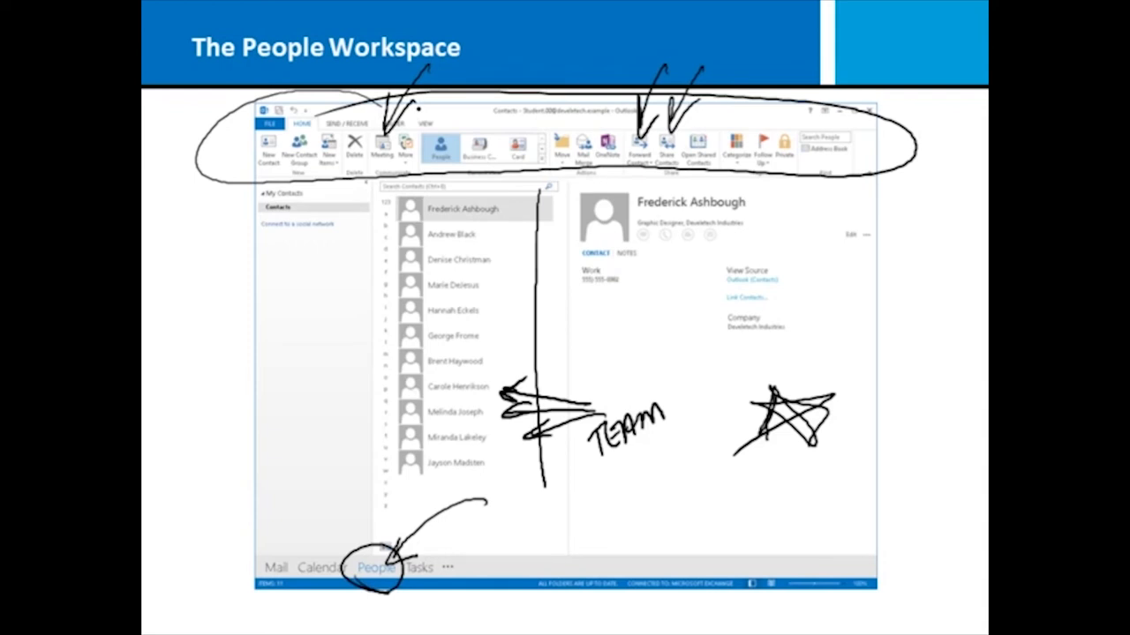
key("Right")
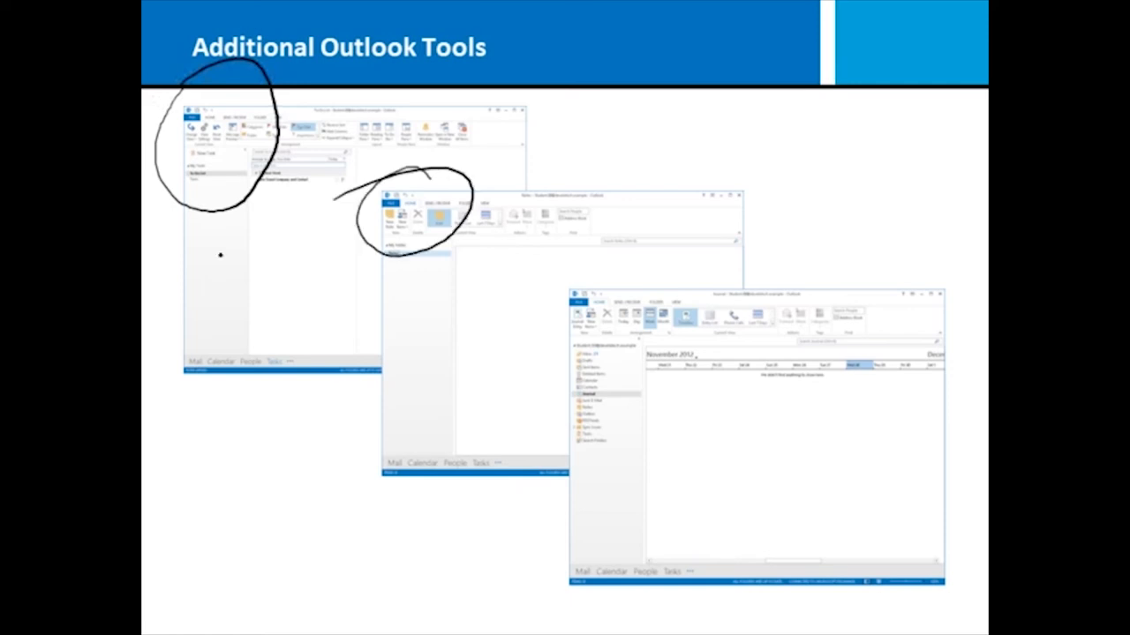
mouse_move(471, 263)
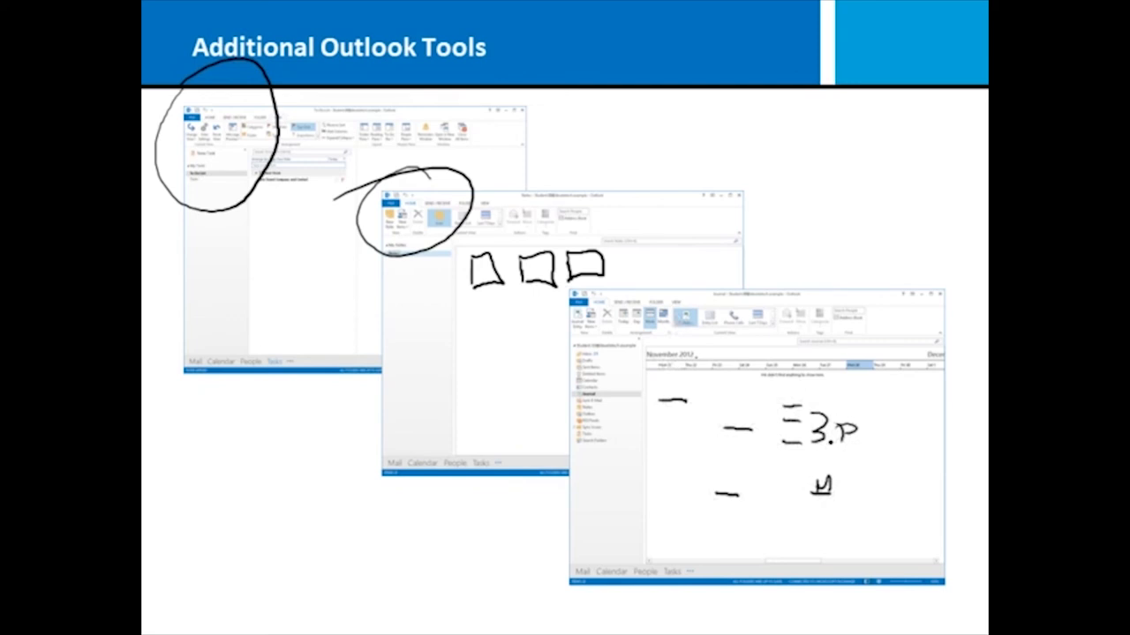
Step: Advance from the inked Additional Outlook Tools slide to the Peeks slide
key("Right")
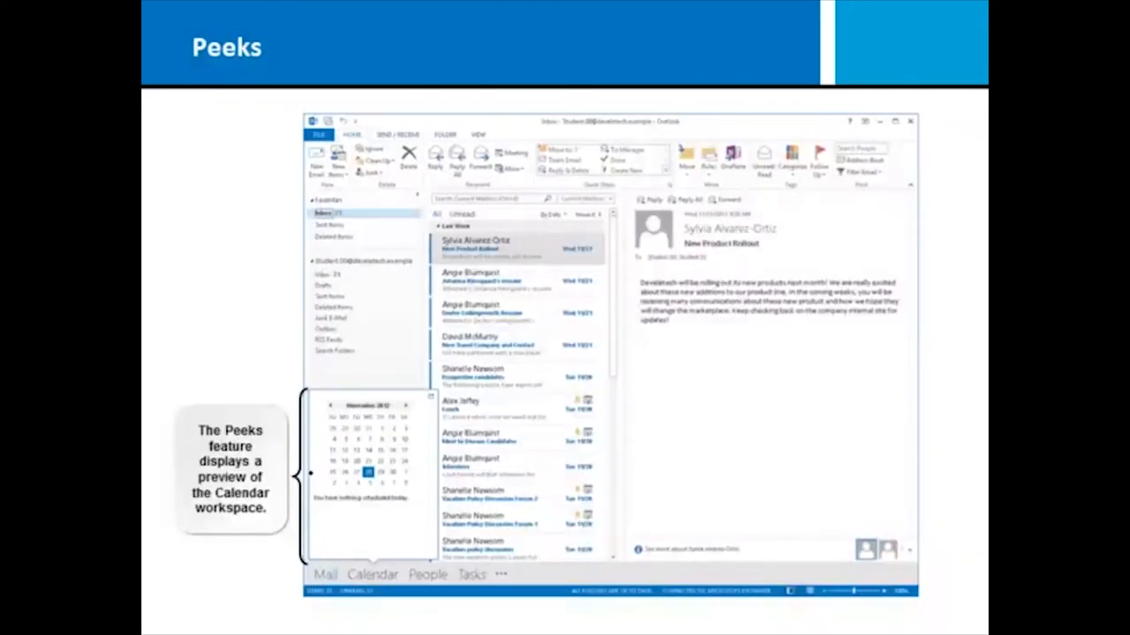